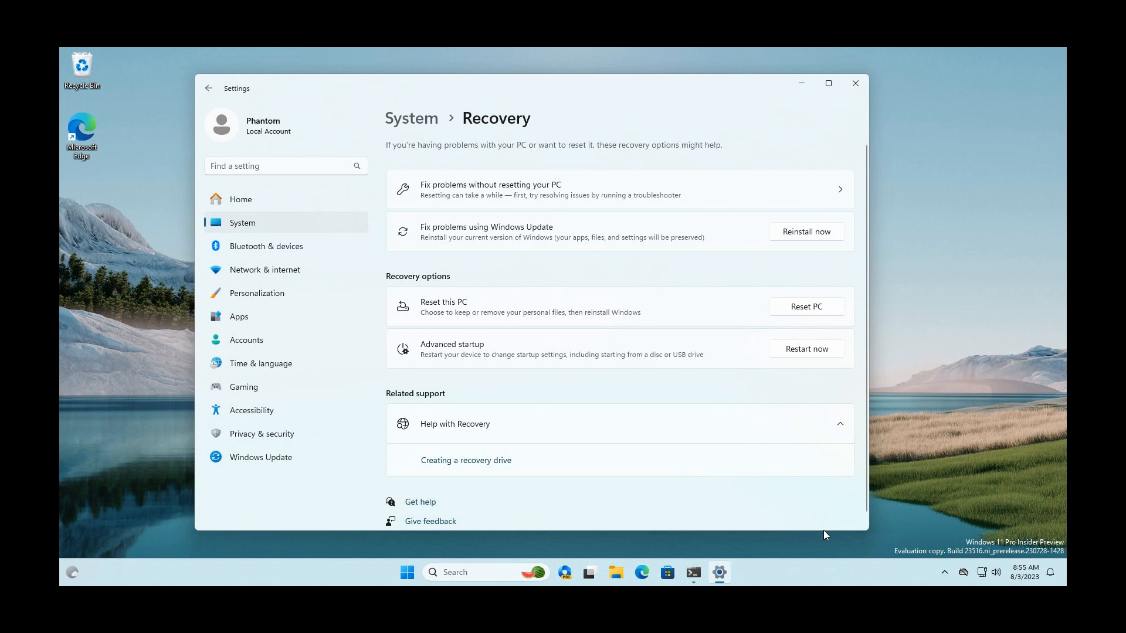
pyautogui.moveTo(754, 442)
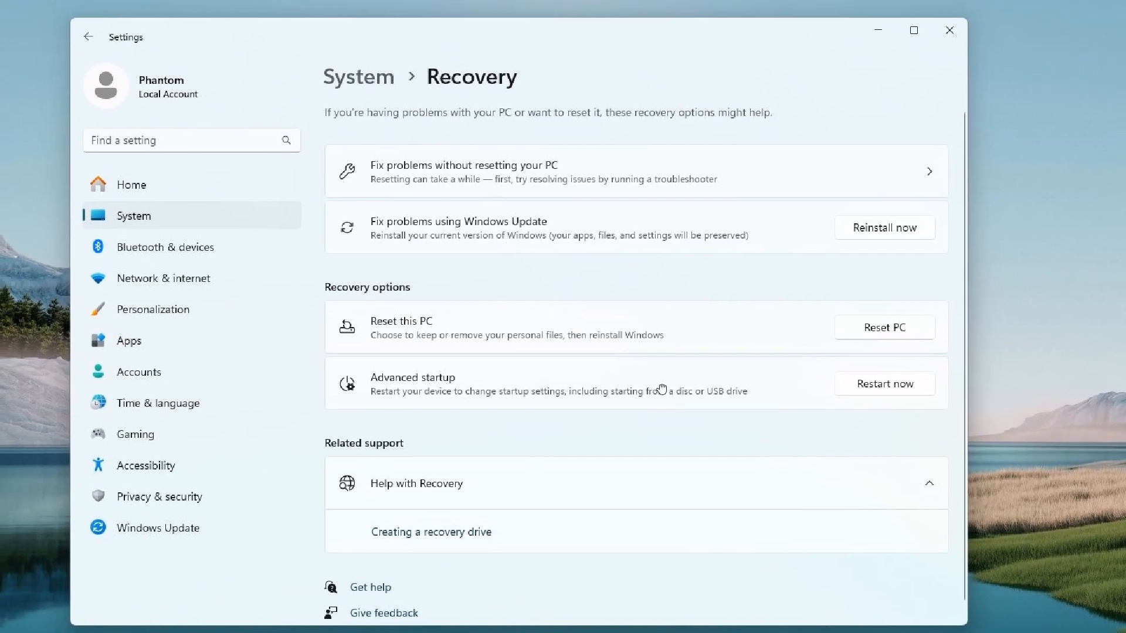
pyautogui.moveTo(621, 235)
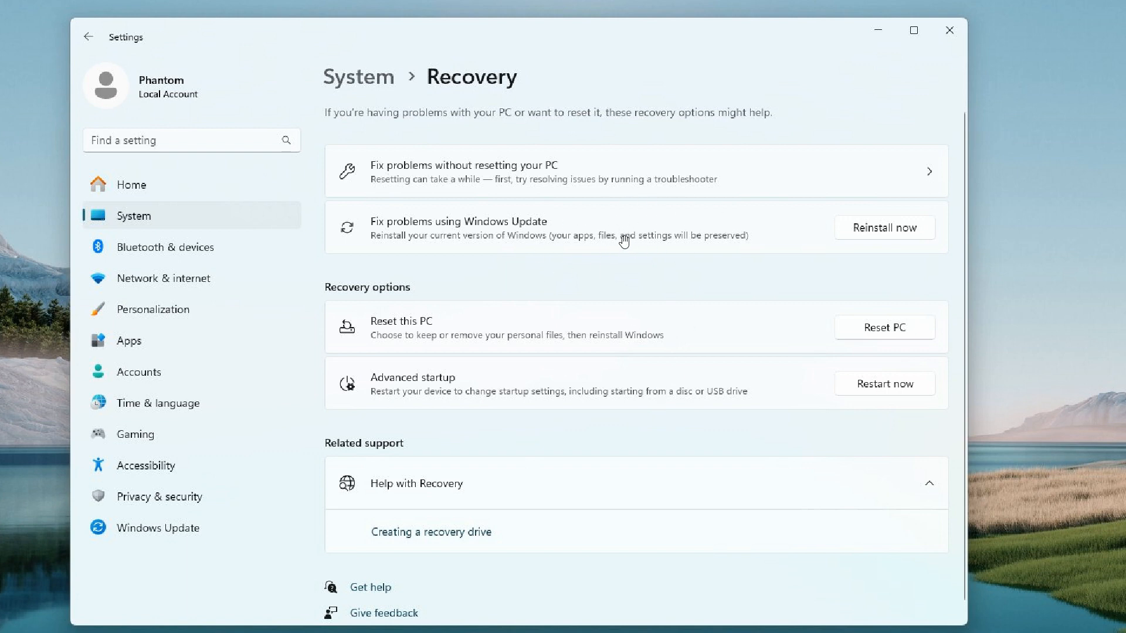
pyautogui.moveTo(425, 240)
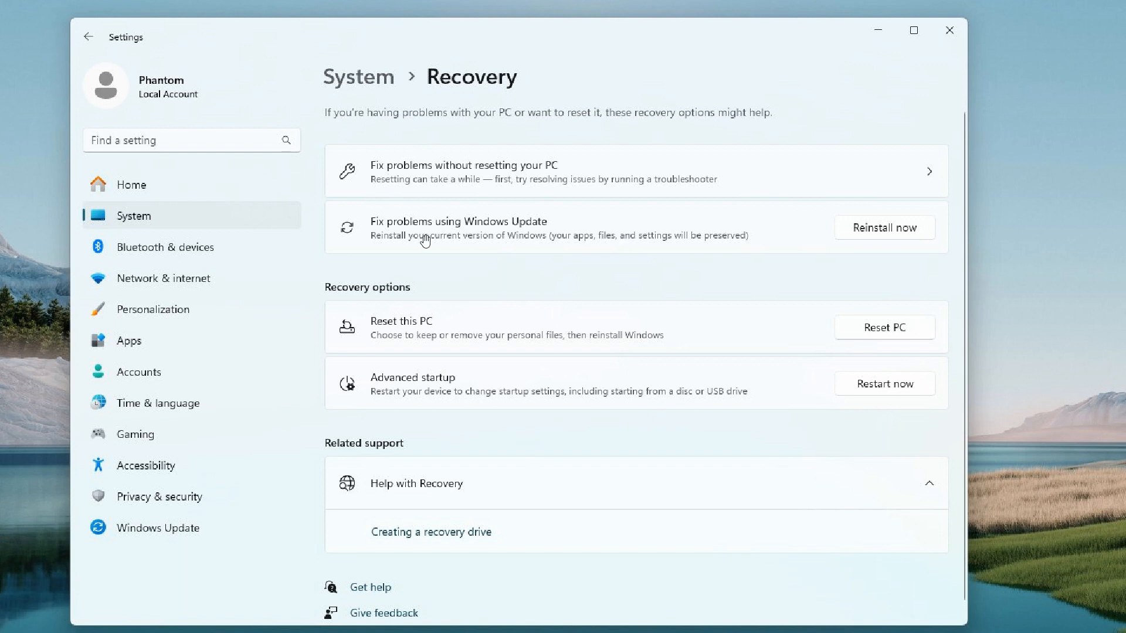
pyautogui.moveTo(619, 234)
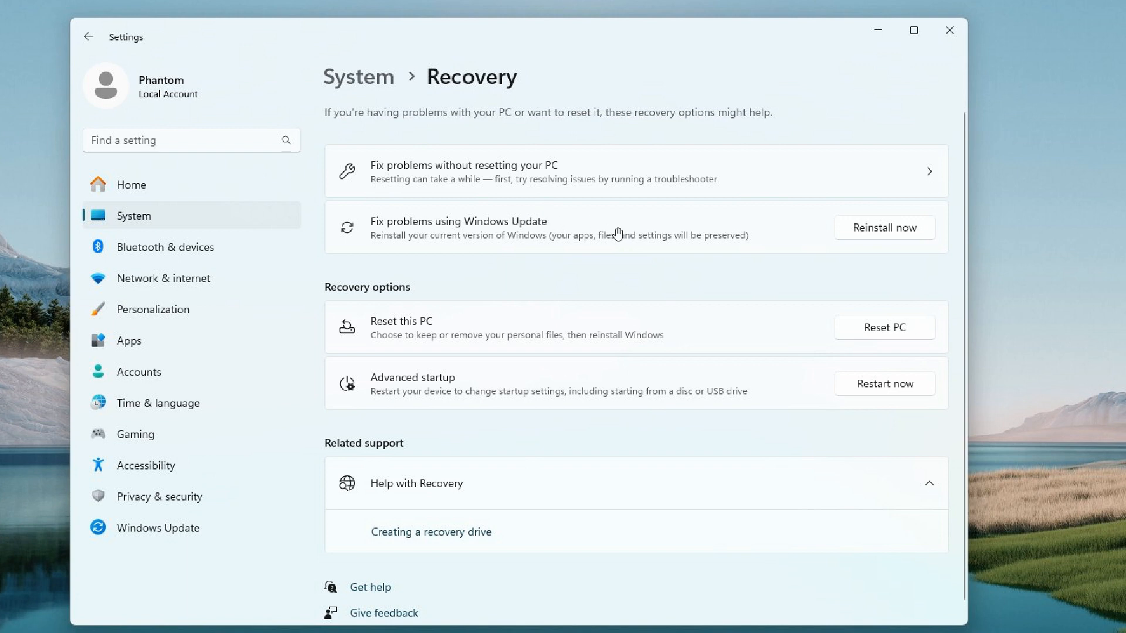
pyautogui.moveTo(666, 244)
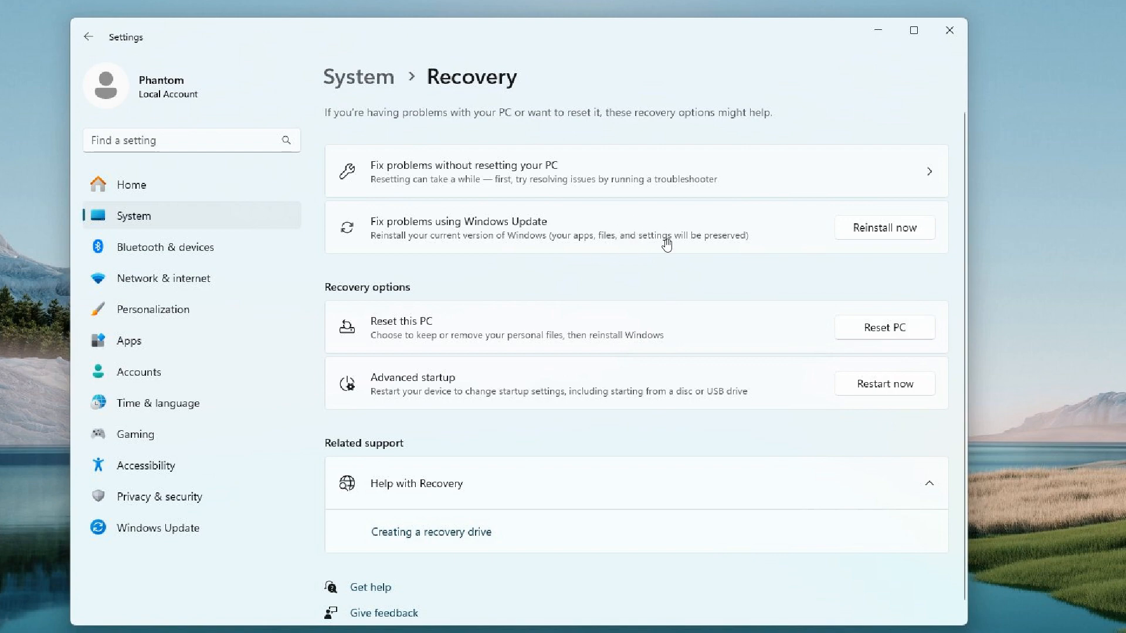
# Choose 'Reinstall now' for 'Fix problems using Windows Update' to open the repair confirmation
pyautogui.click(914, 30)
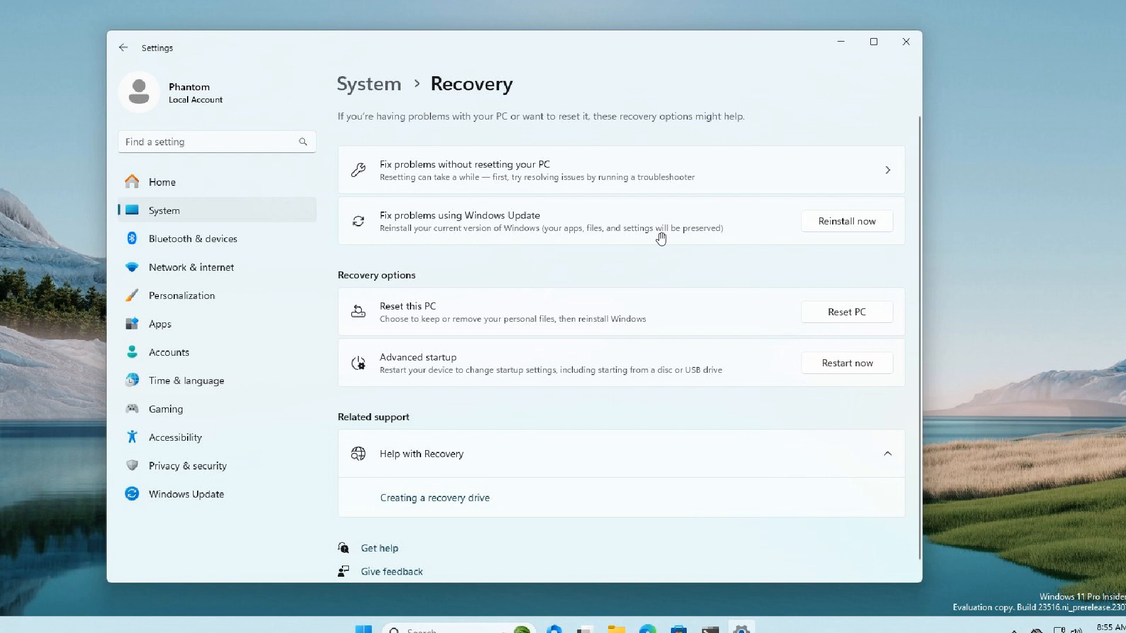
pyautogui.moveTo(548, 285)
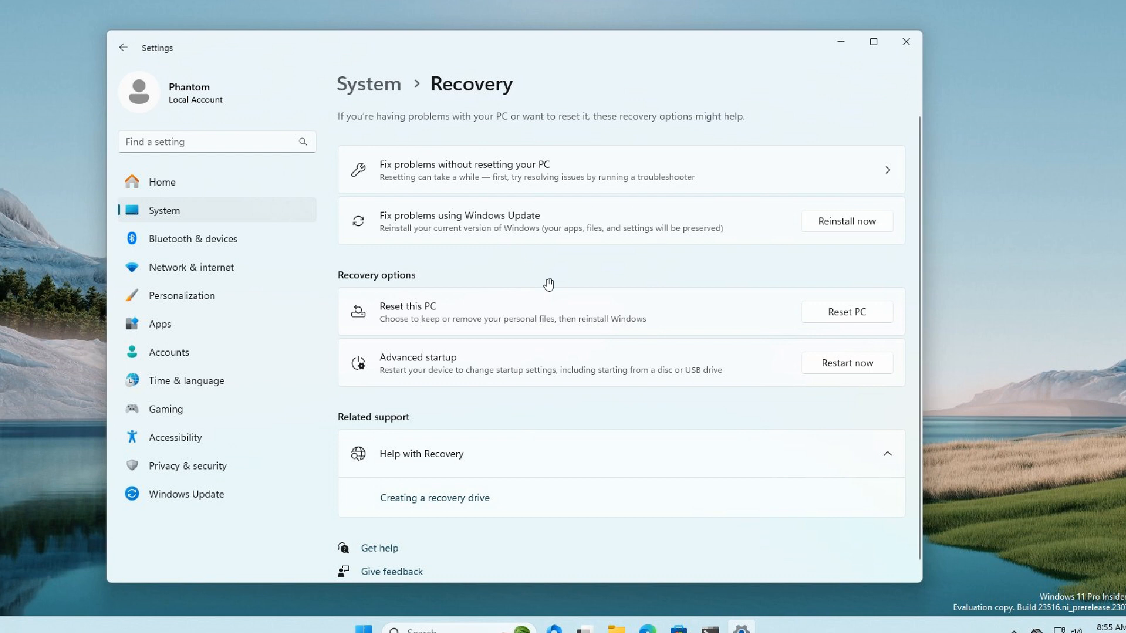
pyautogui.moveTo(646, 222)
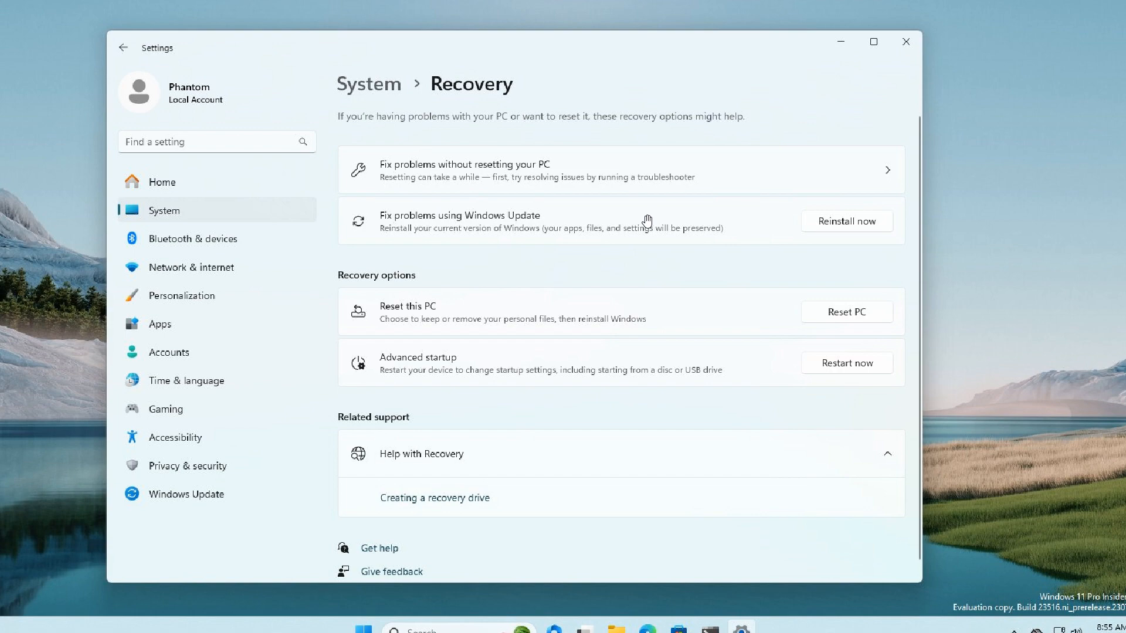
pyautogui.click(845, 221)
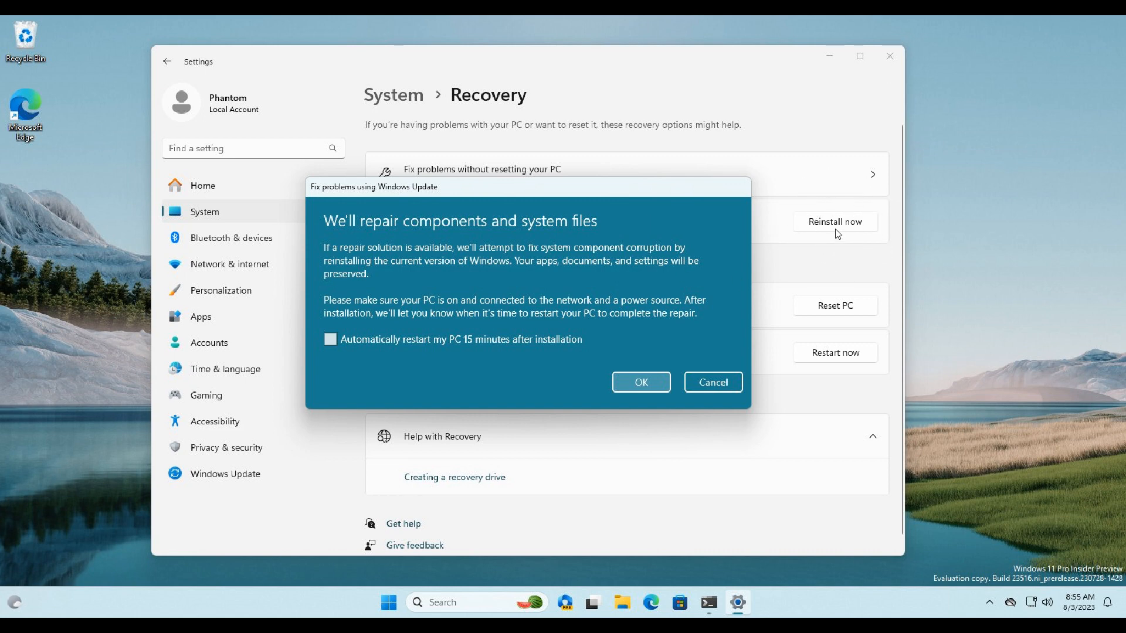
pyautogui.moveTo(496, 317)
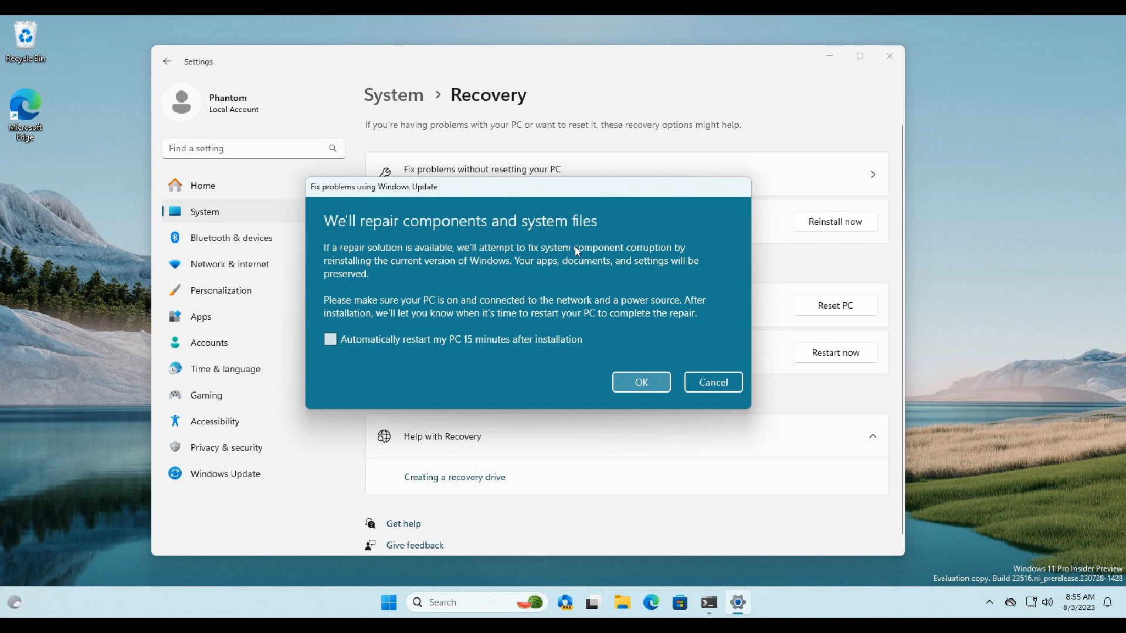
pyautogui.moveTo(608, 273)
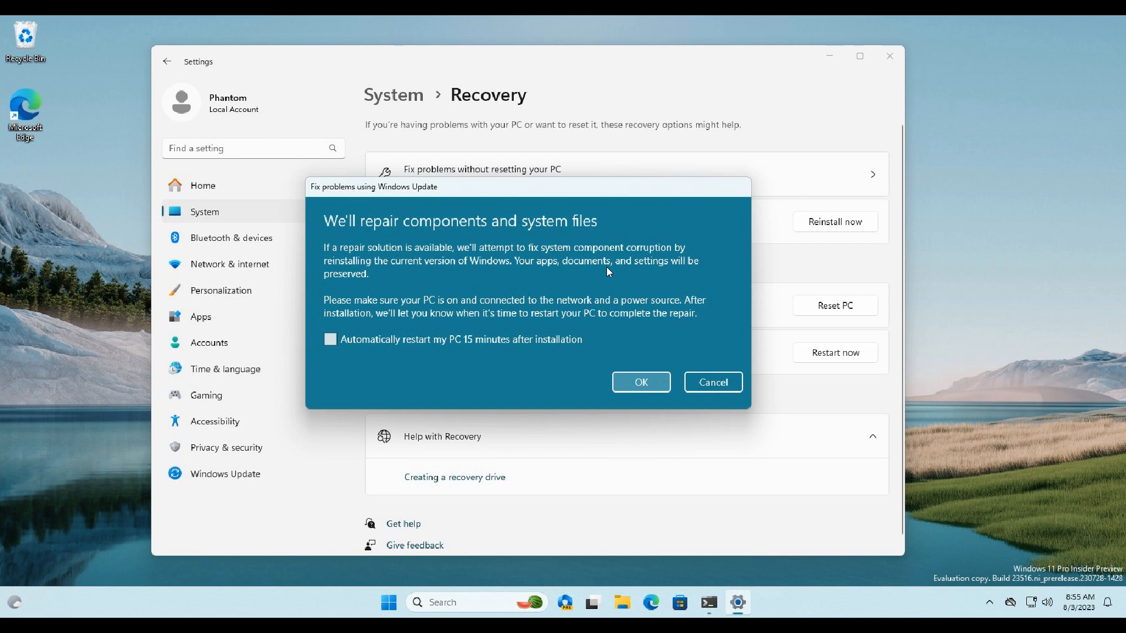
# Confirm the repair so the Windows 11 Insider Preview repair version starts downloading
pyautogui.click(640, 381)
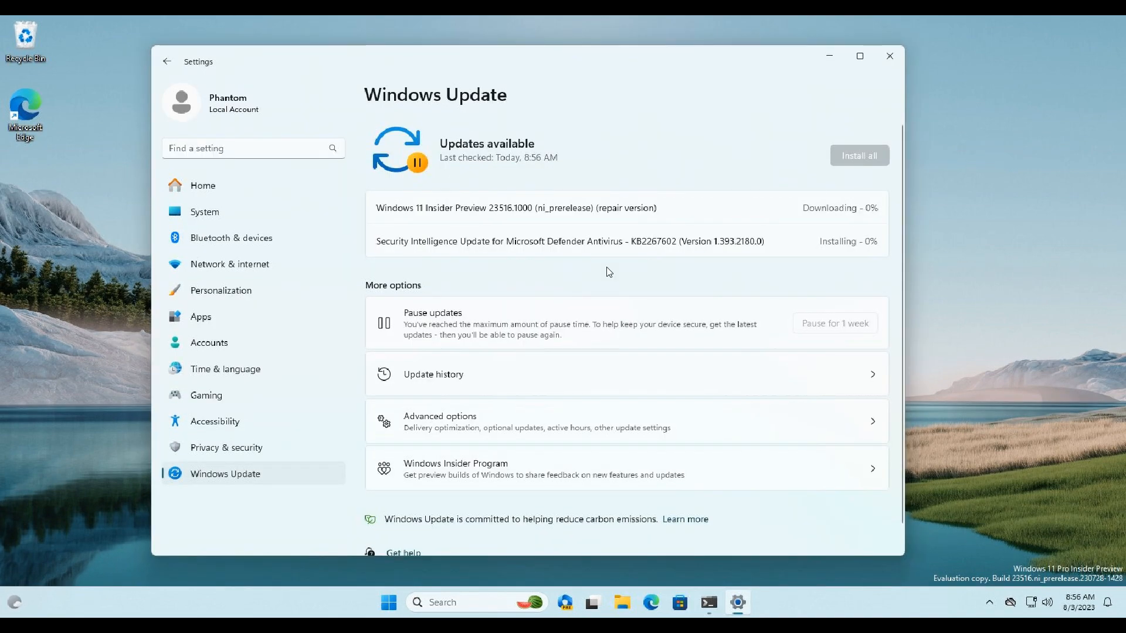
pyautogui.click(860, 56)
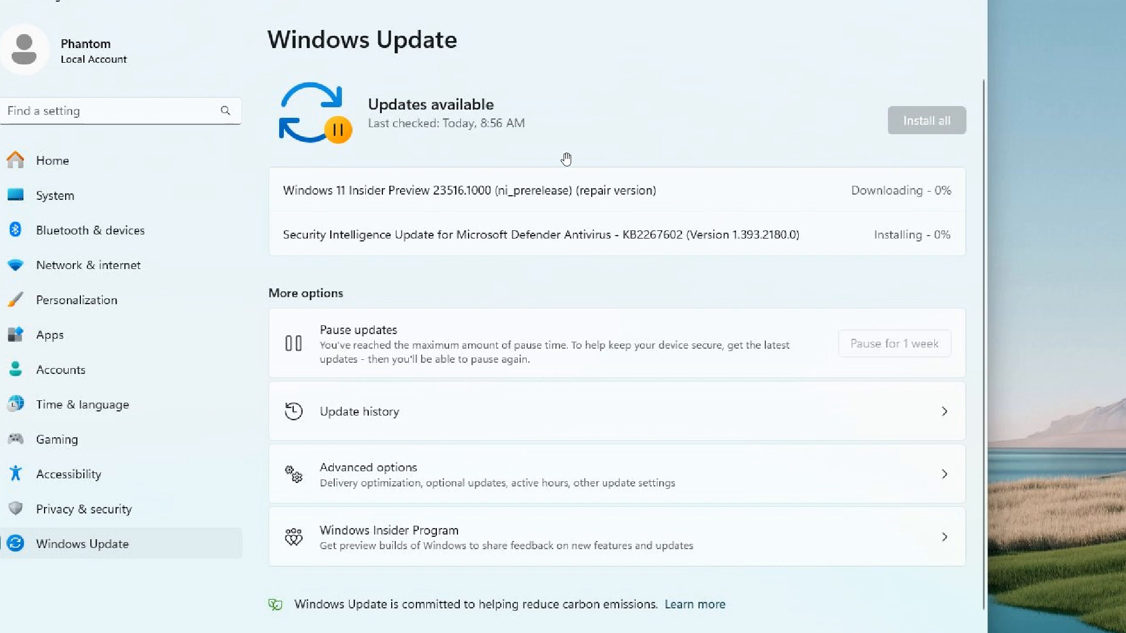
pyautogui.moveTo(616, 172)
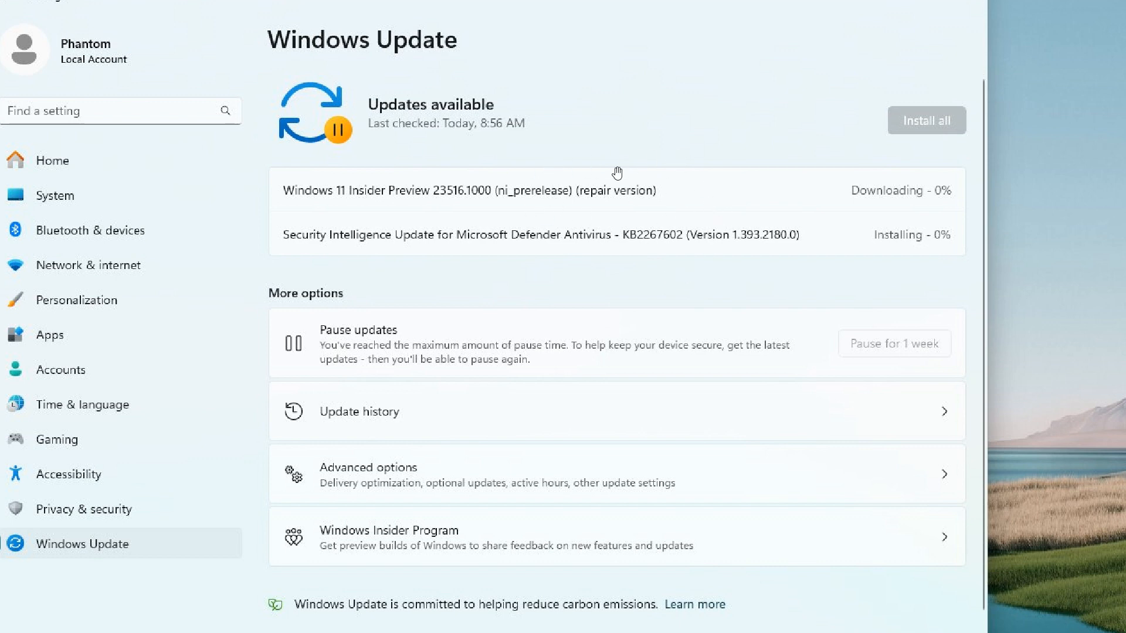
pyautogui.moveTo(610, 184)
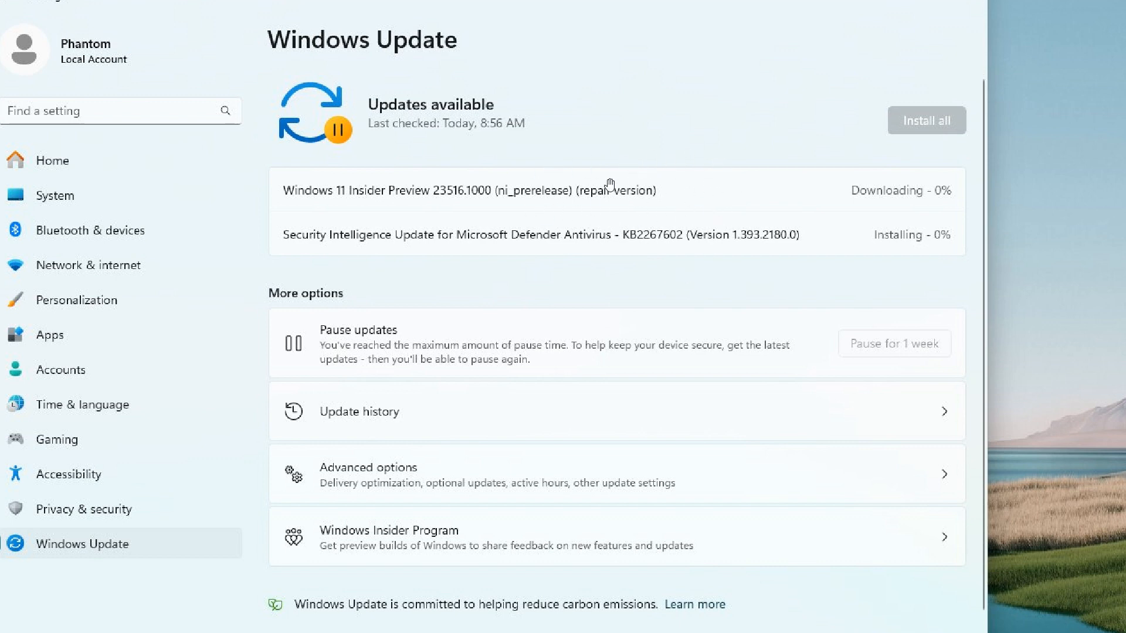
pyautogui.moveTo(688, 213)
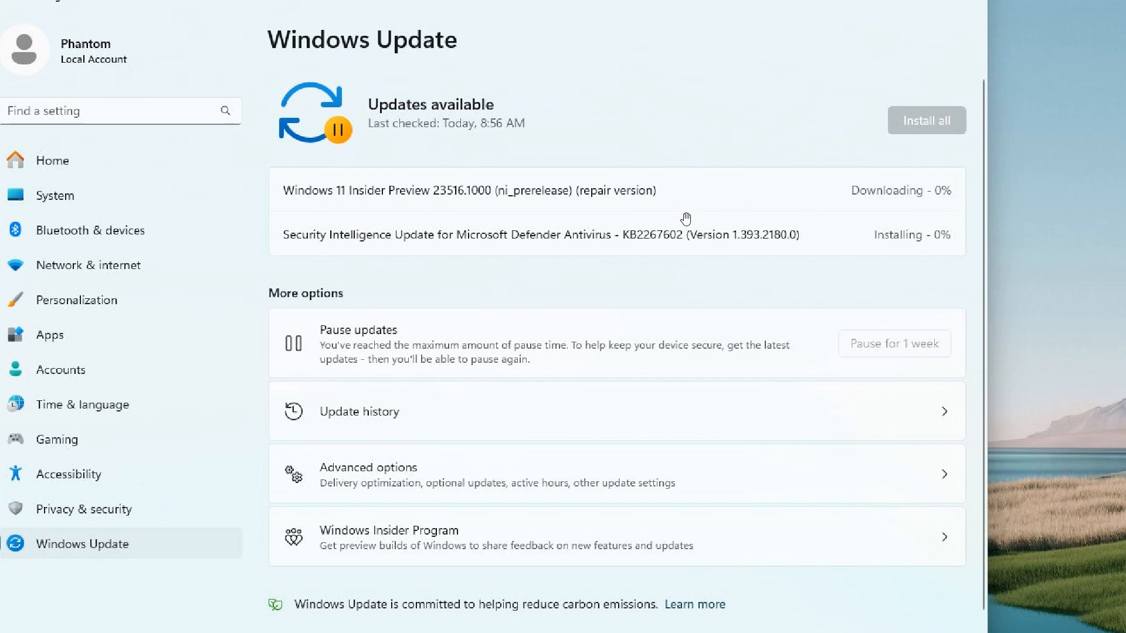
pyautogui.moveTo(561, 205)
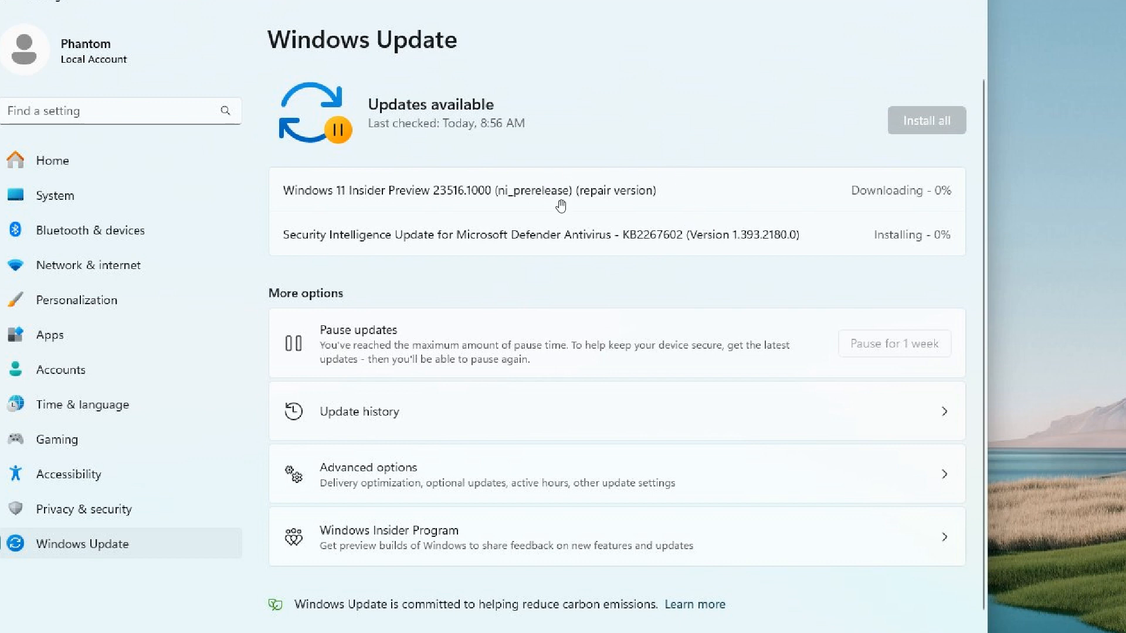
pyautogui.moveTo(675, 164)
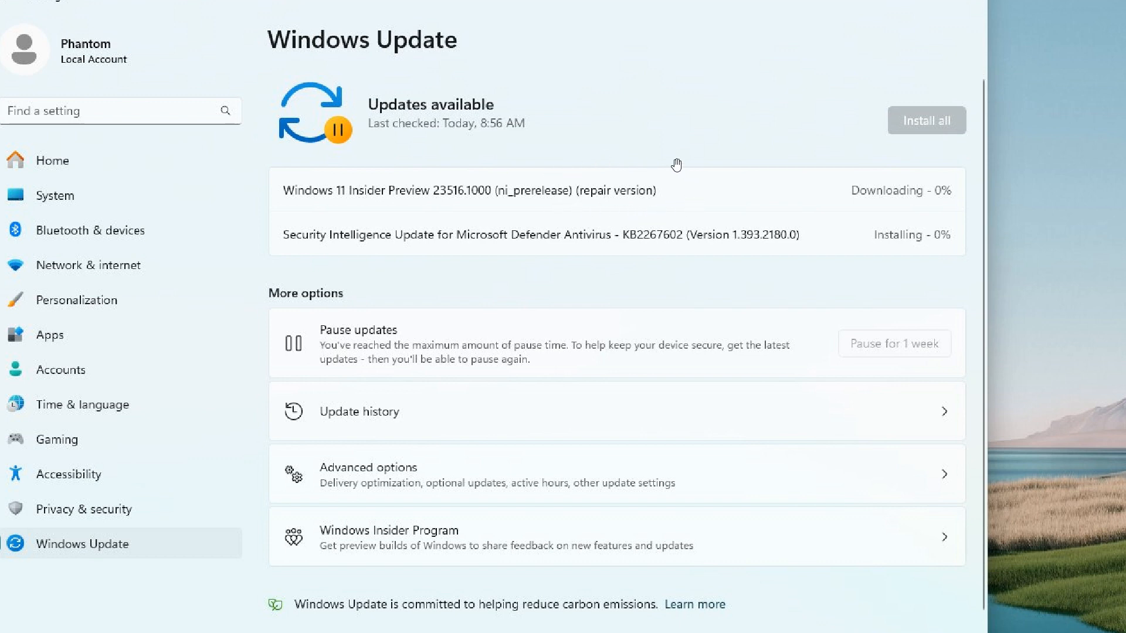
pyautogui.moveTo(662, 204)
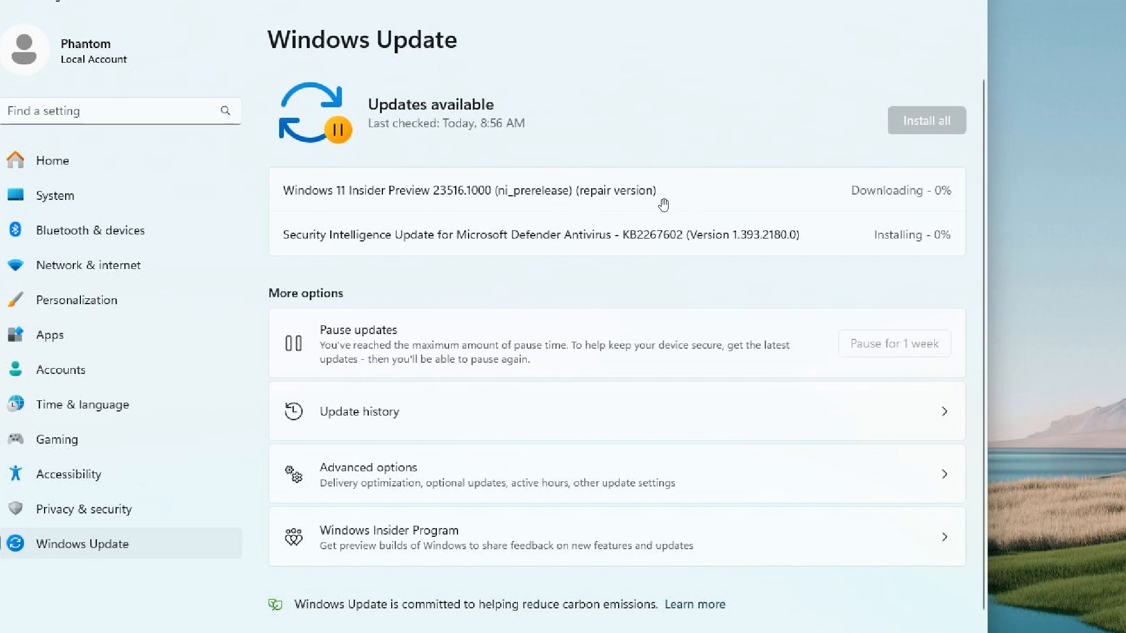
pyautogui.moveTo(706, 215)
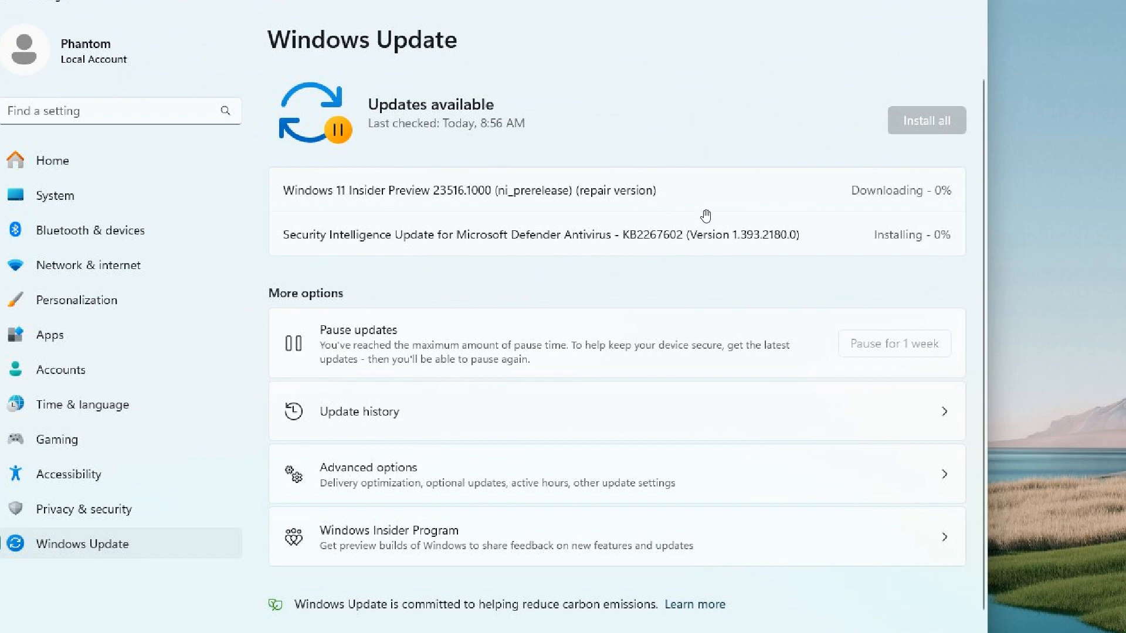
pyautogui.moveTo(739, 215)
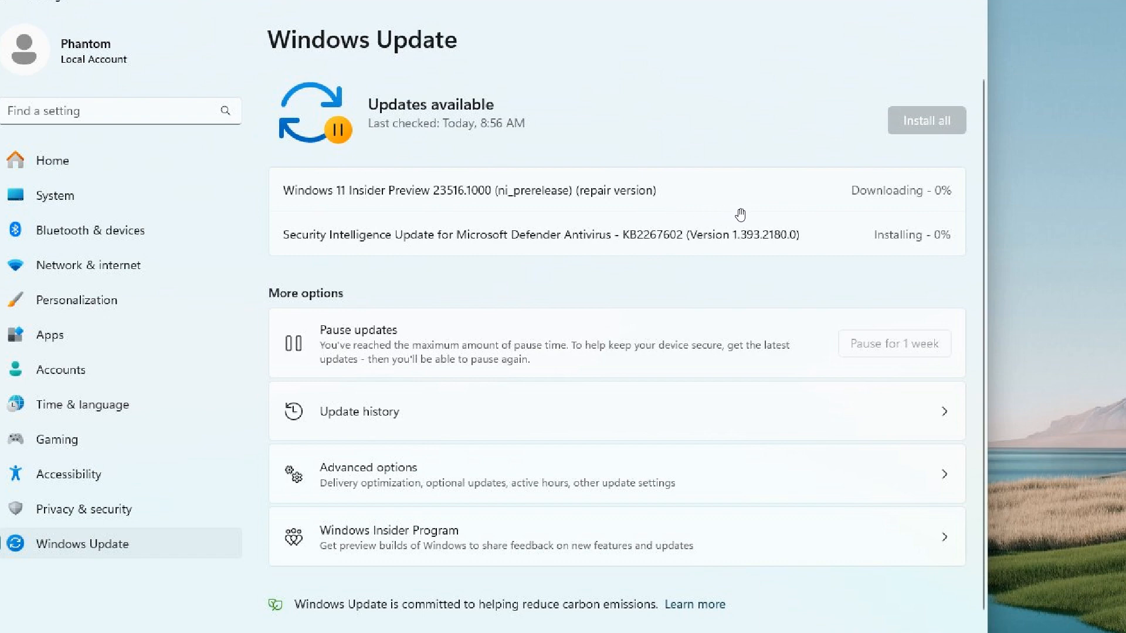
# Navigate back to System › Recovery, where the components and system files repair dialog reappears
pyautogui.click(859, 57)
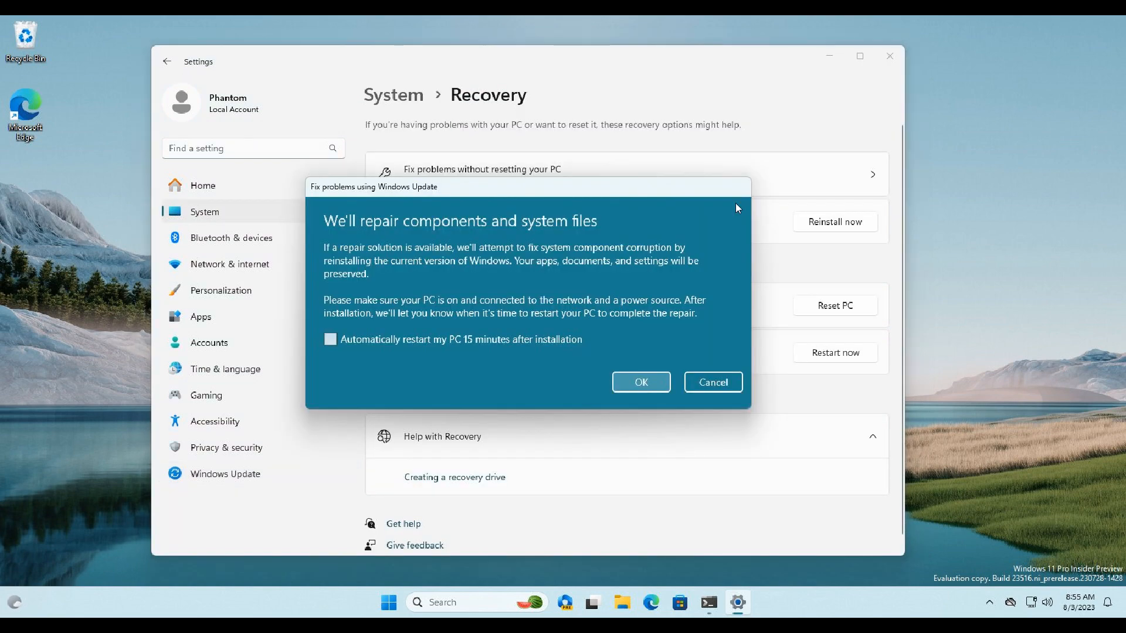
pyautogui.moveTo(641, 239)
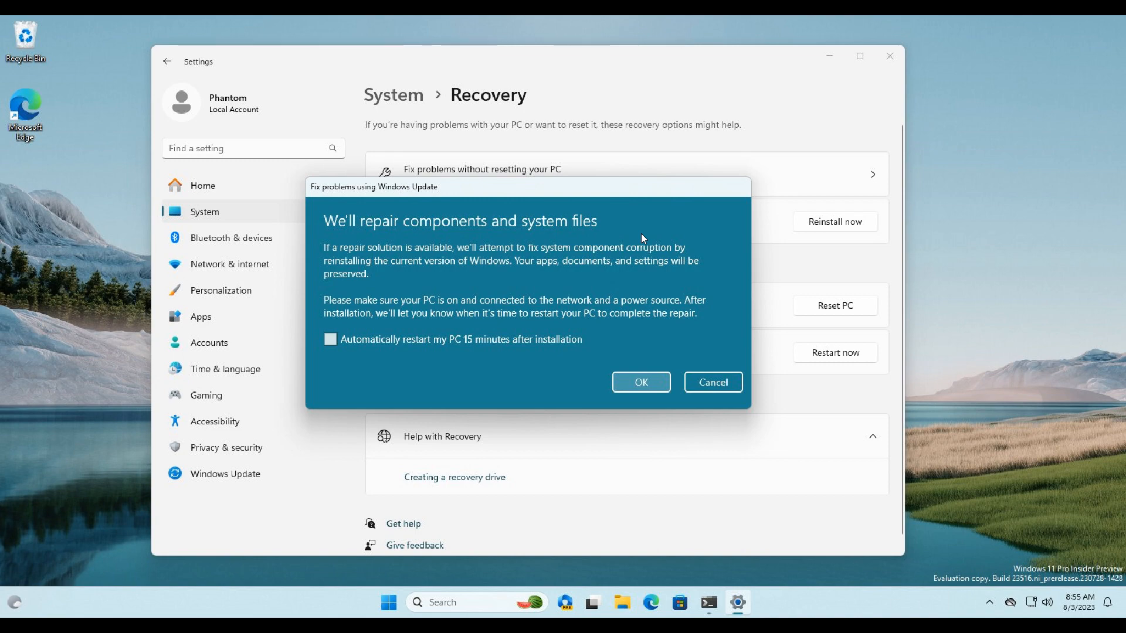
# Cancel the components and system files repair dialog without repairing
pyautogui.click(712, 382)
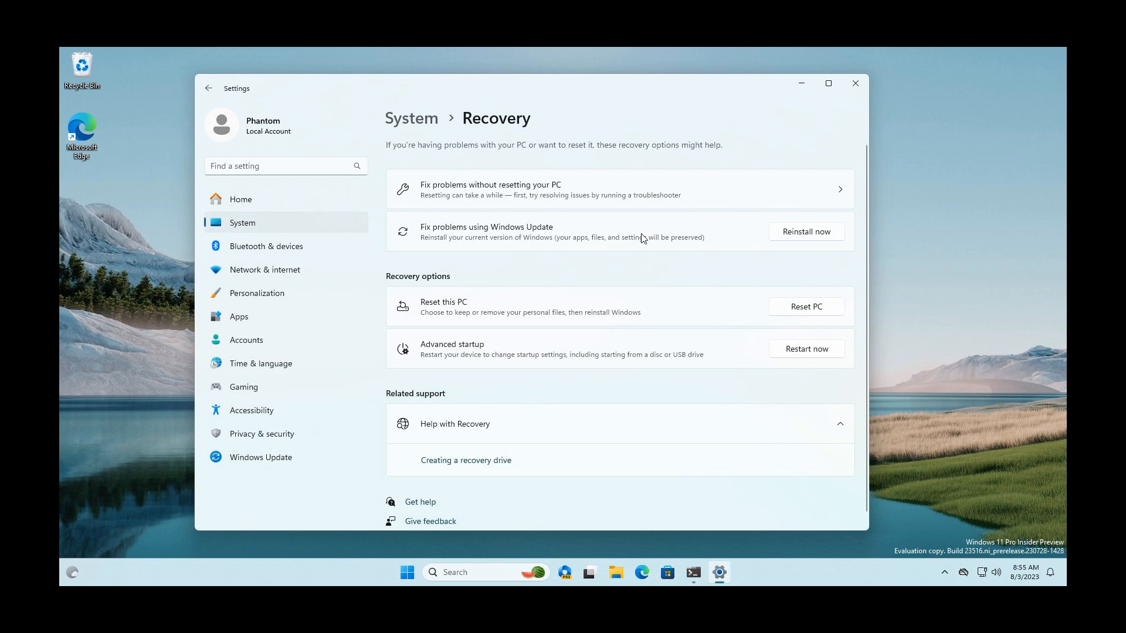
pyautogui.moveTo(535, 254)
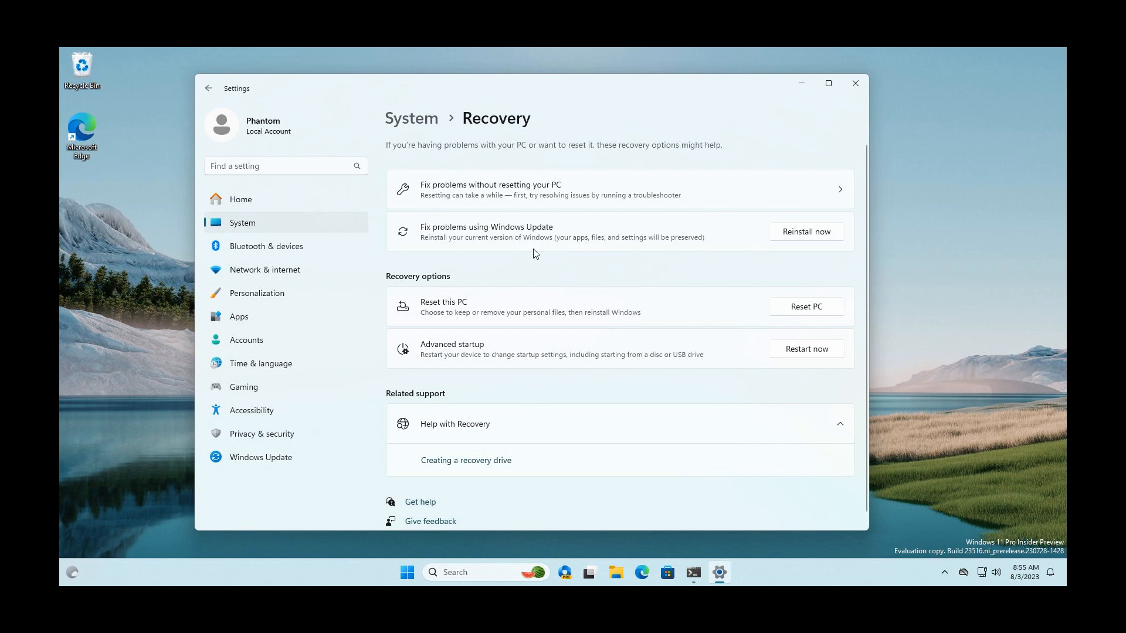
pyautogui.moveTo(682, 251)
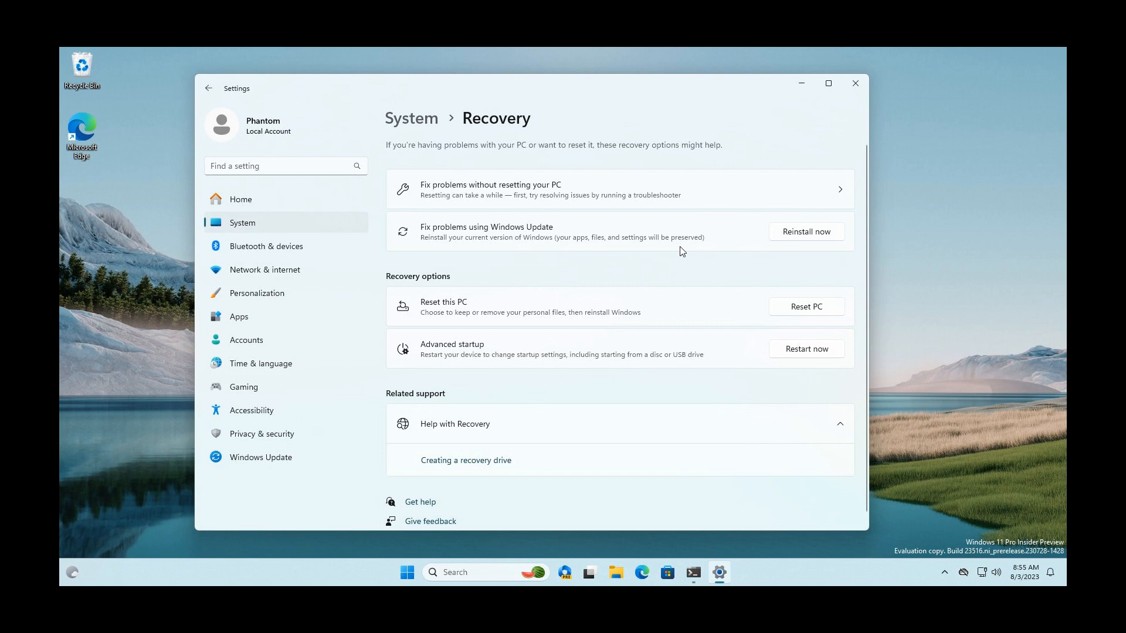